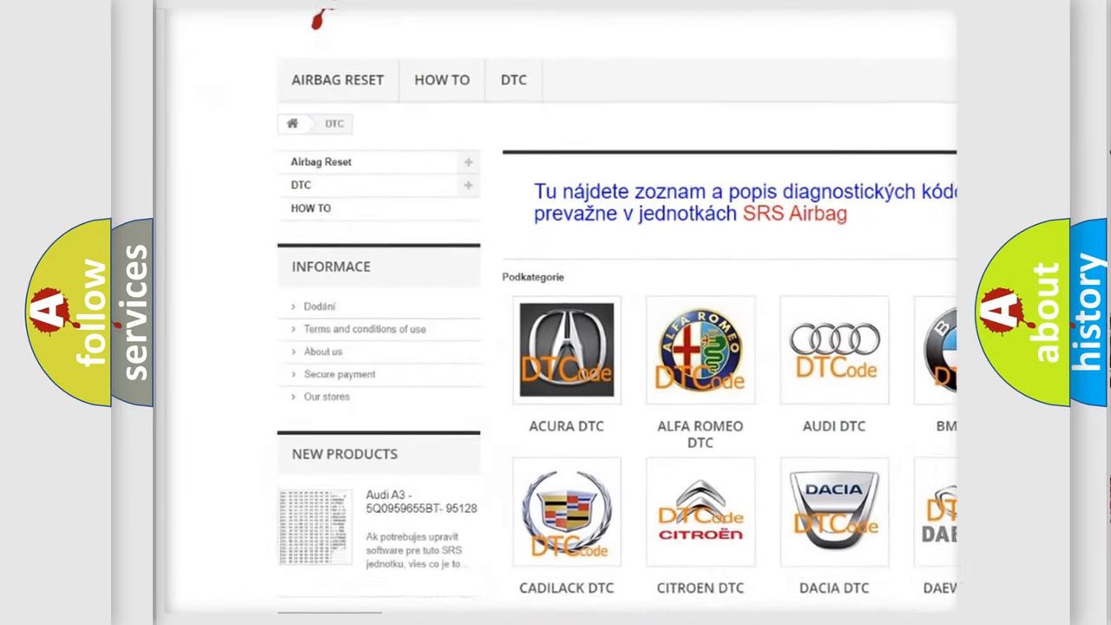
{"action": "scroll", "scroll_direction": "down", "scroll_amount": 3}
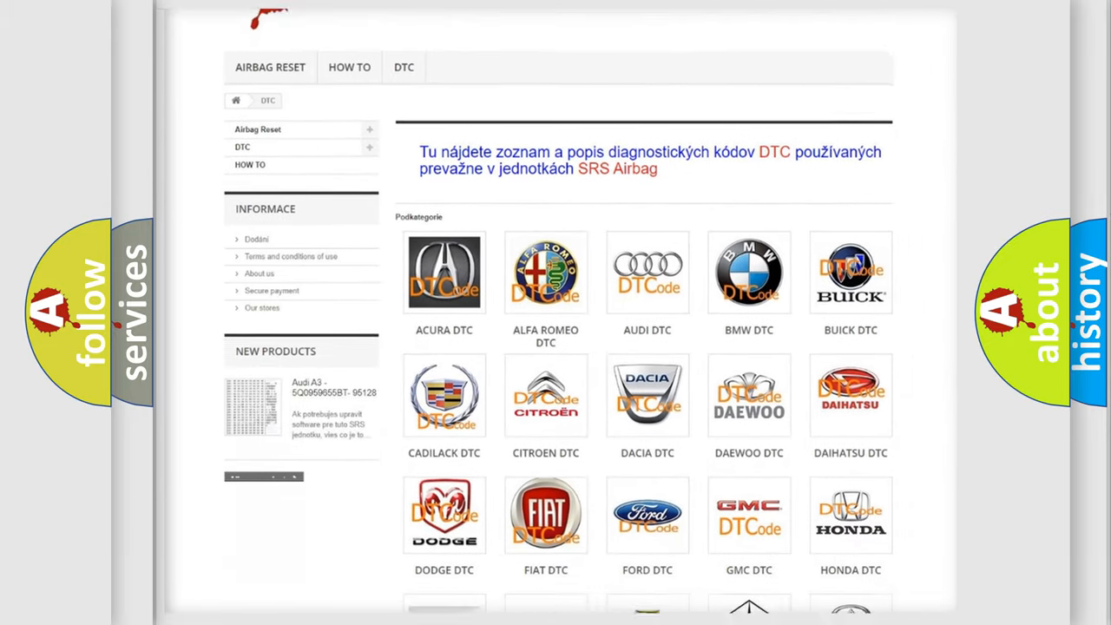
{"action": "scroll", "scroll_direction": "down", "scroll_amount": 3}
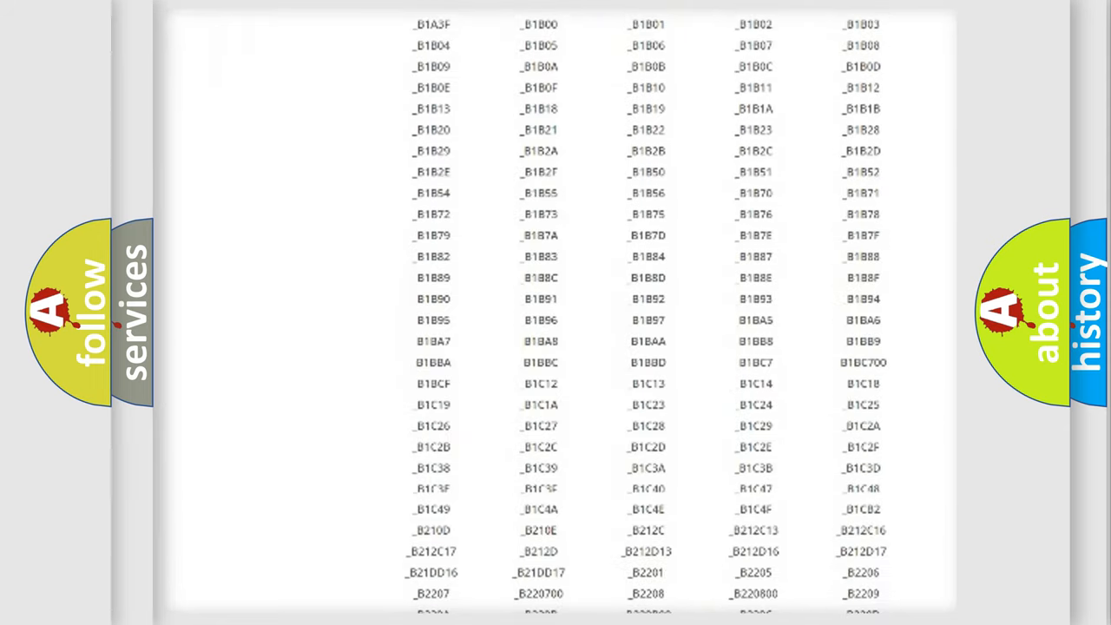
{"action": "scroll", "scroll_direction": "down", "scroll_amount": 3}
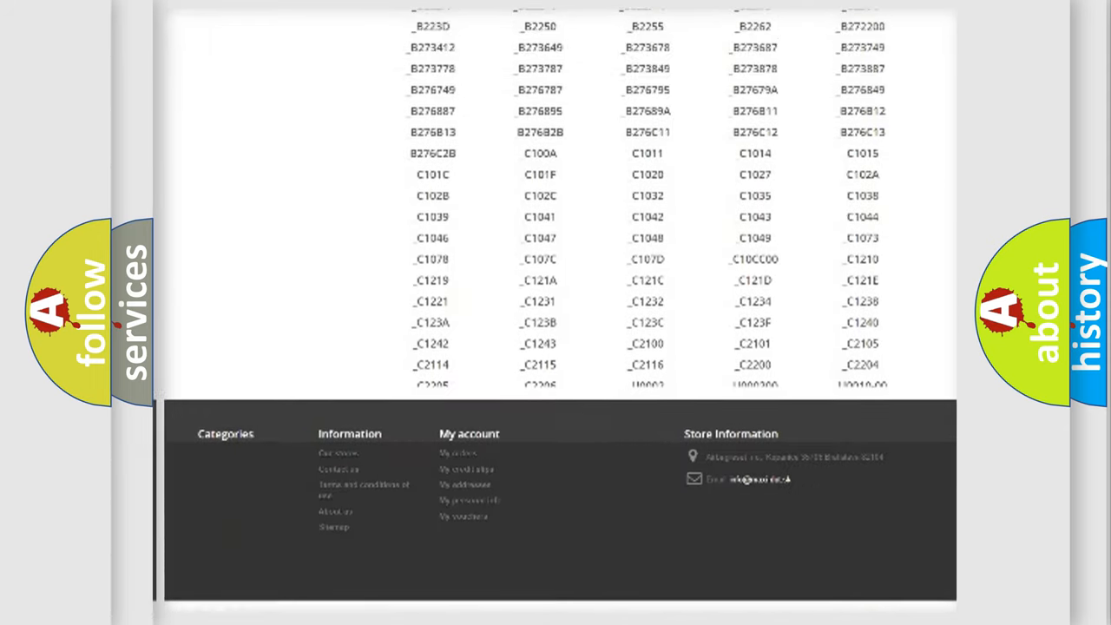
{"action": "scroll", "scroll_direction": "up", "scroll_amount": 3}
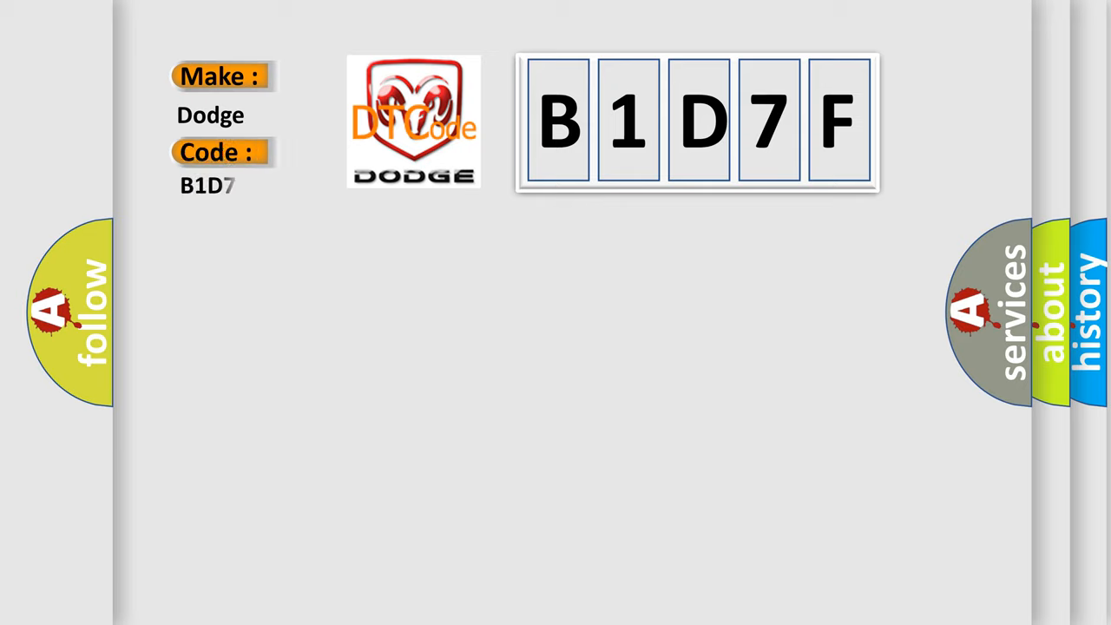
{"action": "type", "text": "F"}
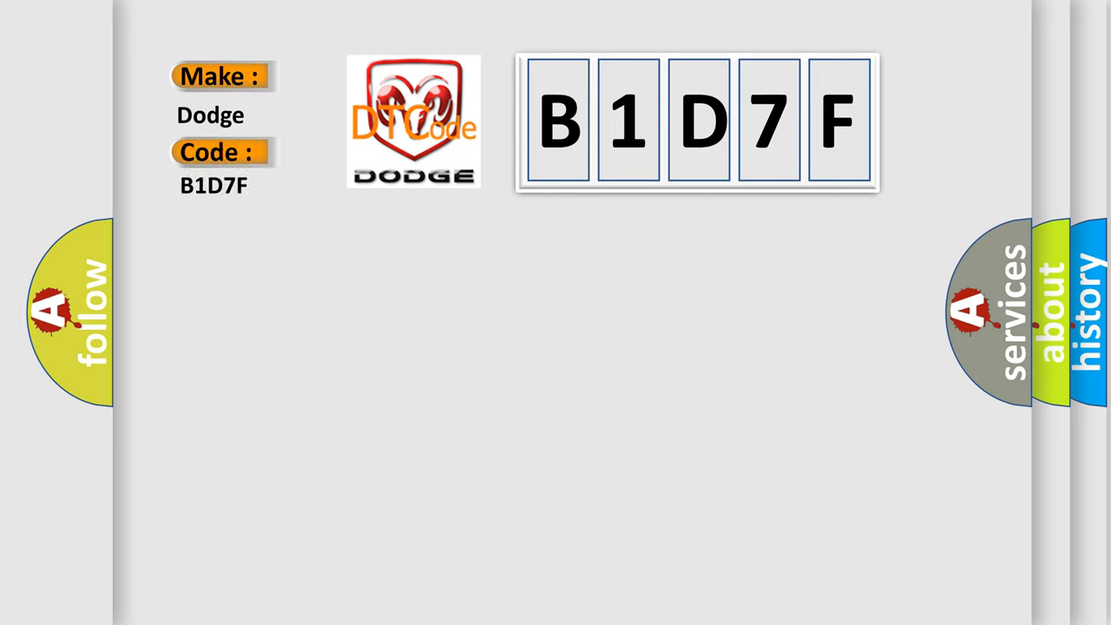